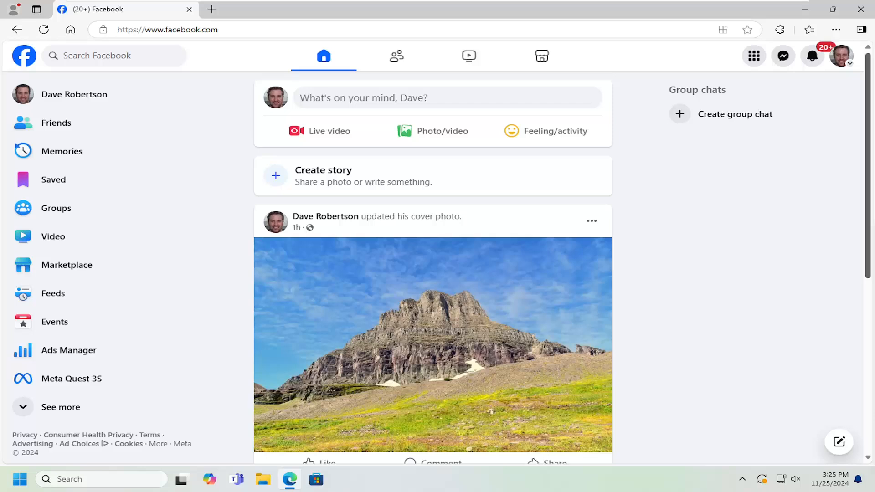
pyautogui.moveTo(755, 271)
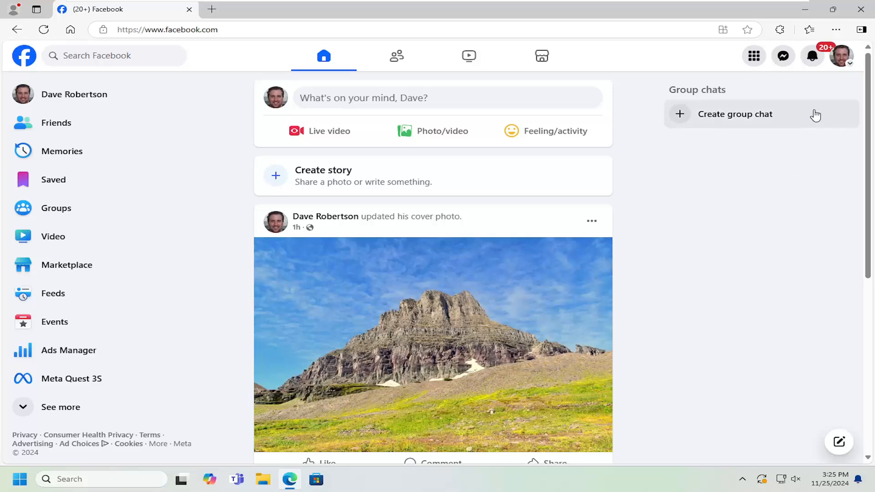
pyautogui.moveTo(842, 56)
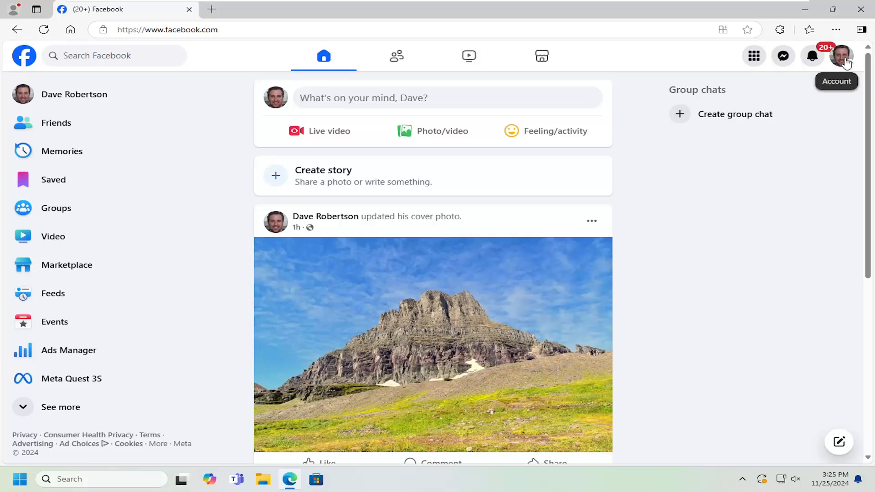
# Reach the Notifications settings page from the account menu via Settings & privacy.
pyautogui.click(842, 55)
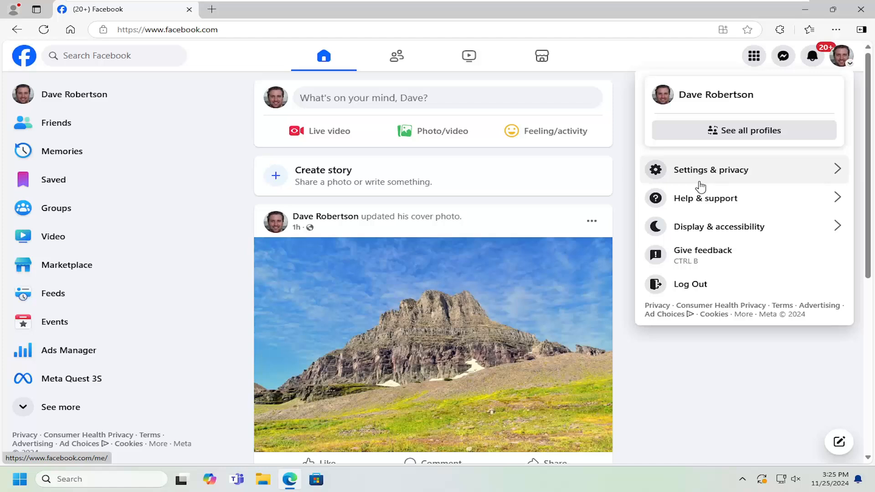
pyautogui.click(711, 169)
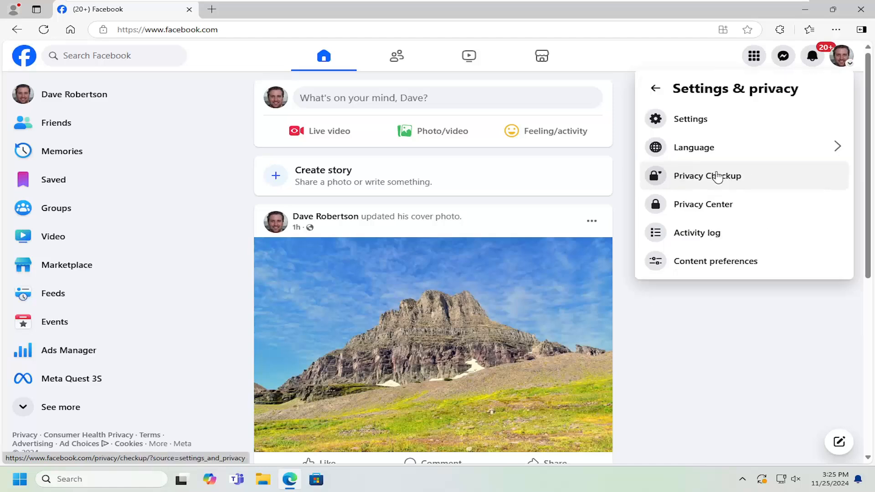
pyautogui.moveTo(690, 119)
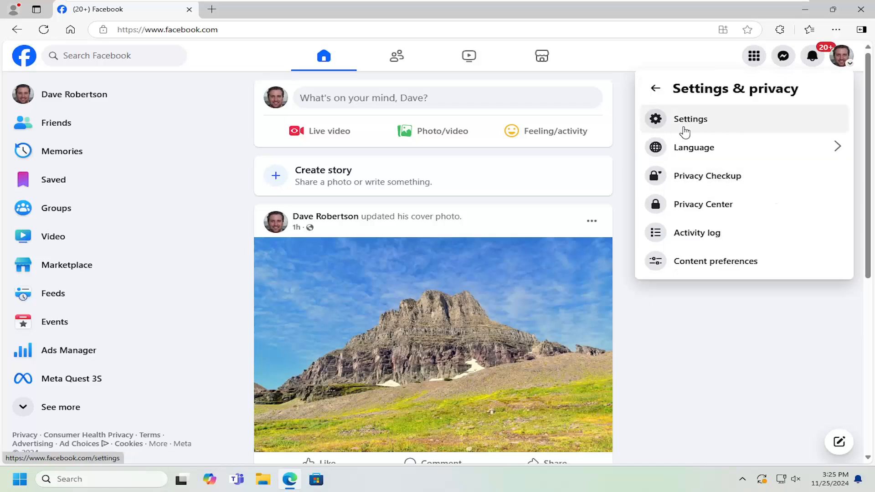
pyautogui.click(689, 119)
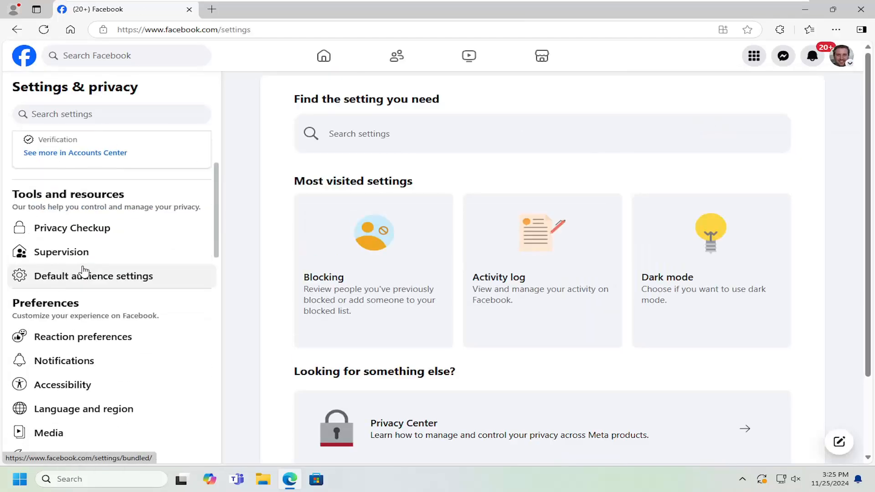
pyautogui.scroll(-3)
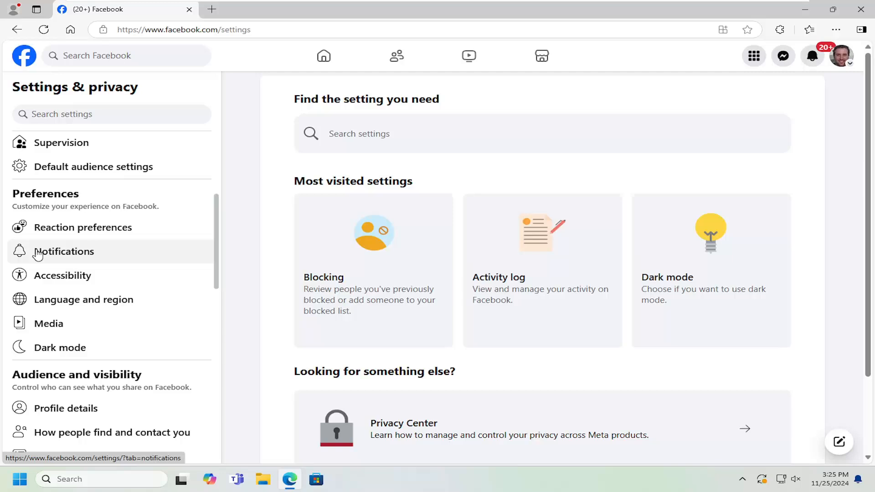
pyautogui.click(63, 251)
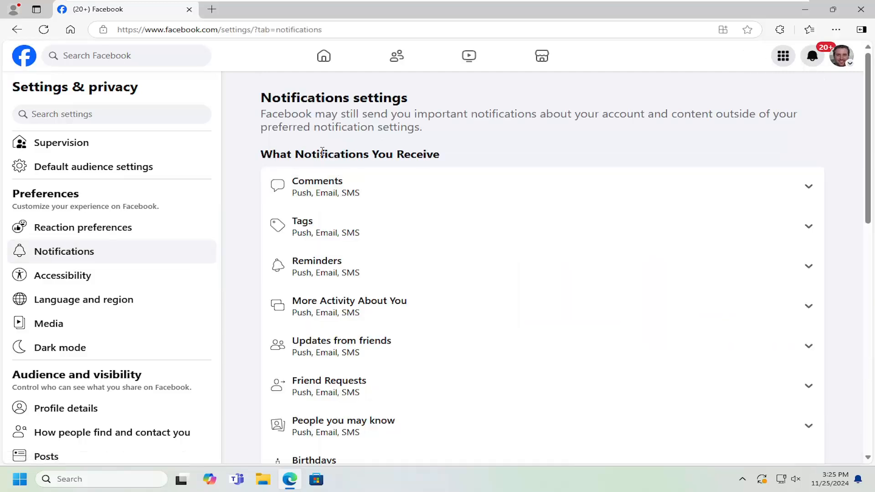
pyautogui.moveTo(338, 186)
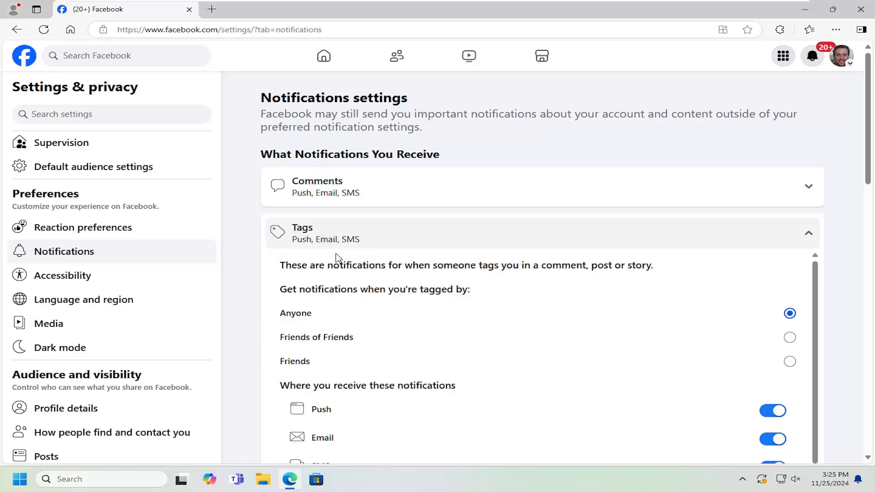
# Review the Tags section's Push, Email and SMS toggles (all on), then collapse it.
pyautogui.scroll(-3)
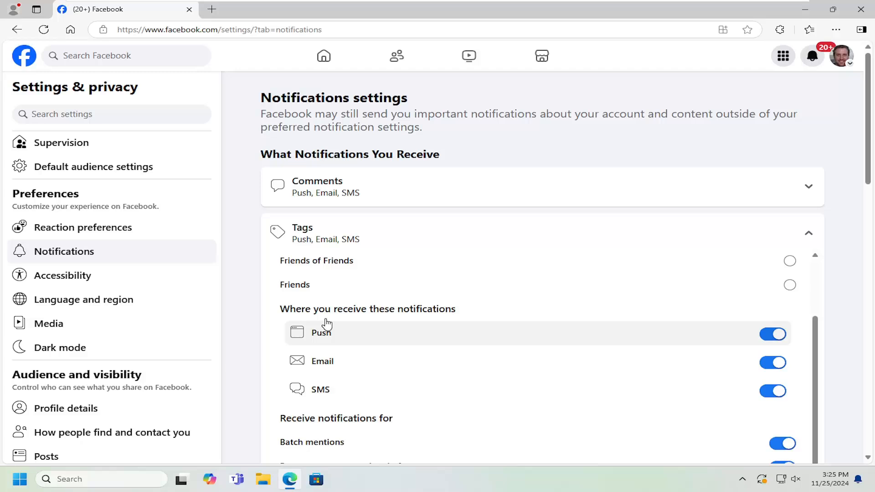
pyautogui.moveTo(747, 350)
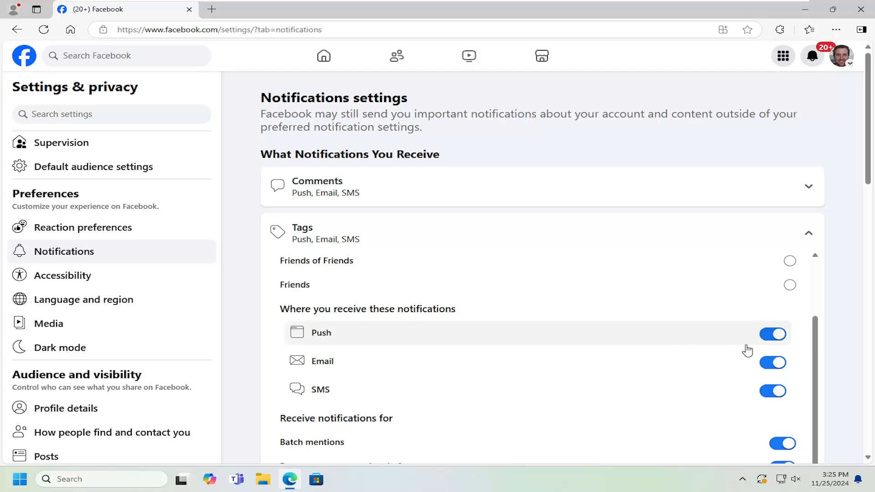
pyautogui.moveTo(775, 345)
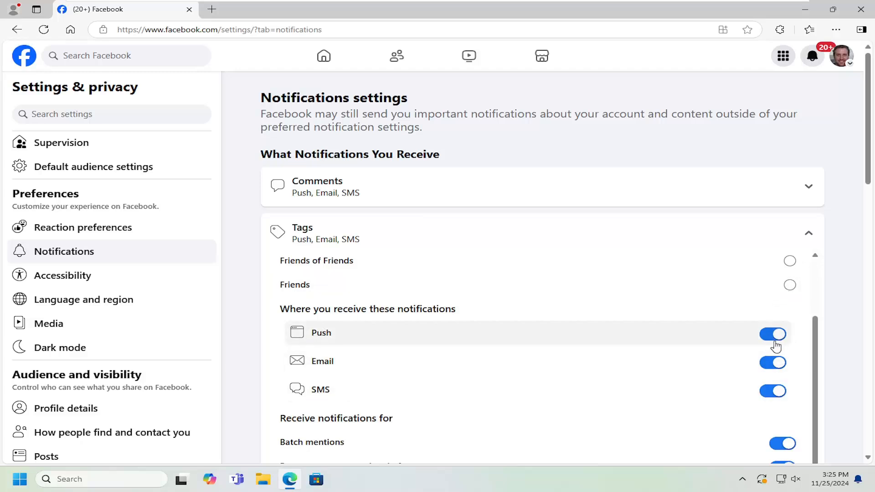
pyautogui.moveTo(404, 337)
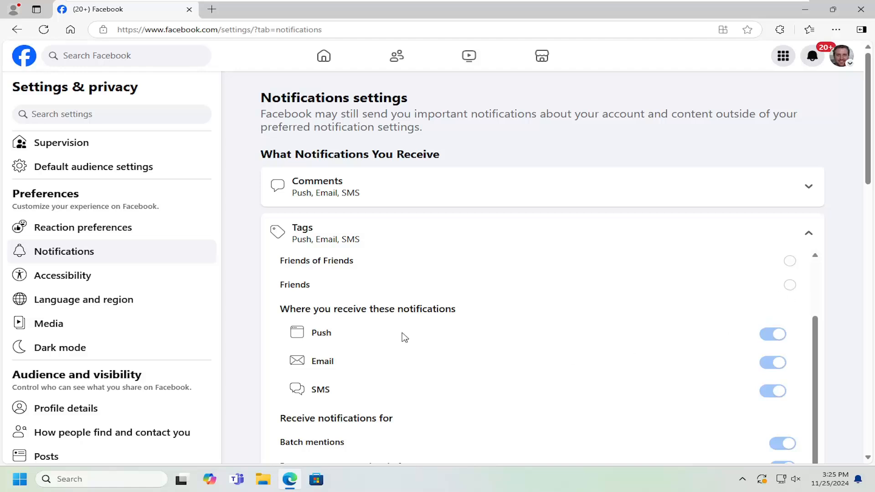
pyautogui.moveTo(784, 324)
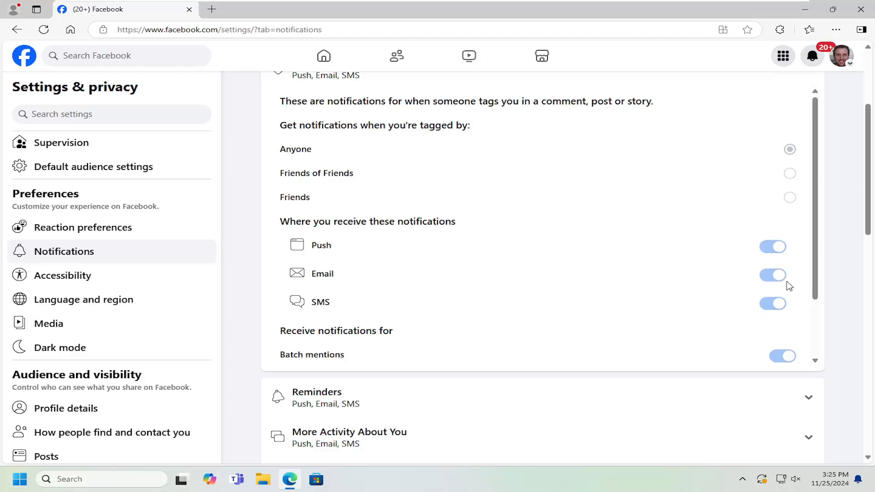
pyautogui.moveTo(807, 185)
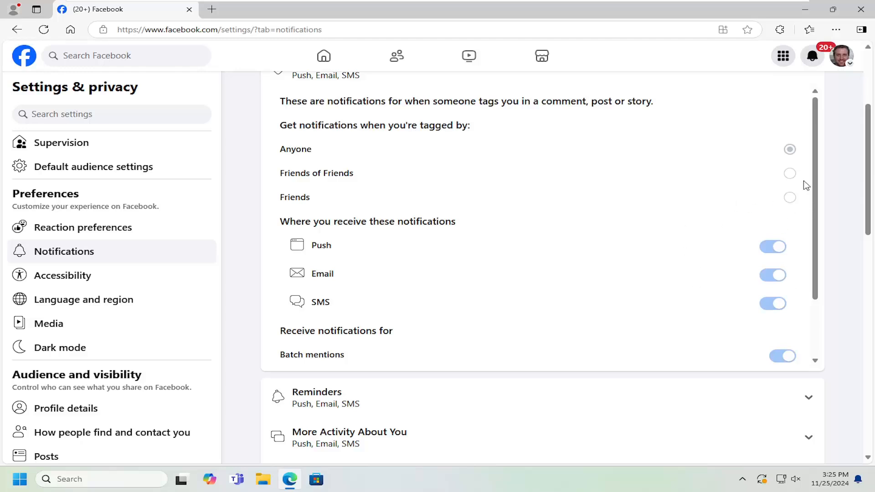
pyautogui.scroll(3)
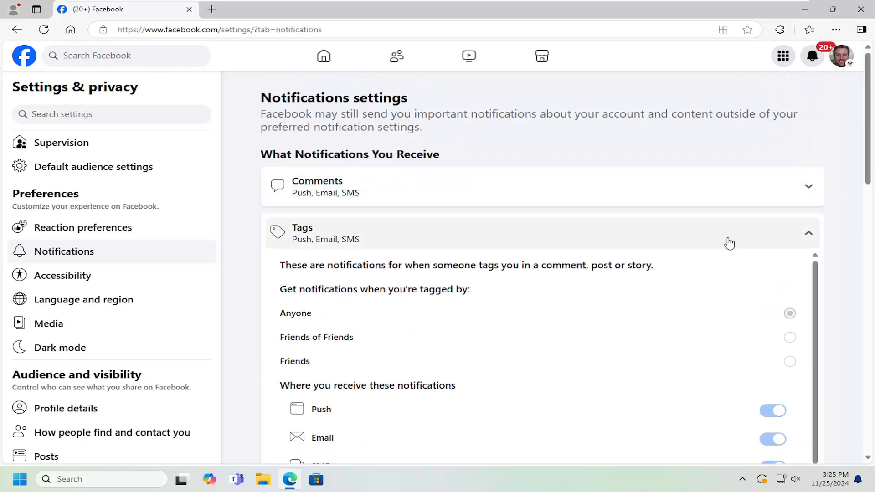
pyautogui.click(807, 232)
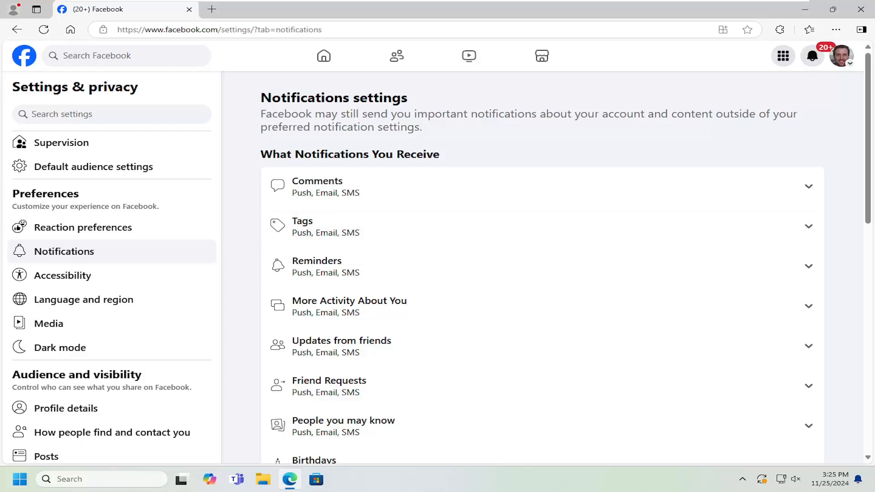